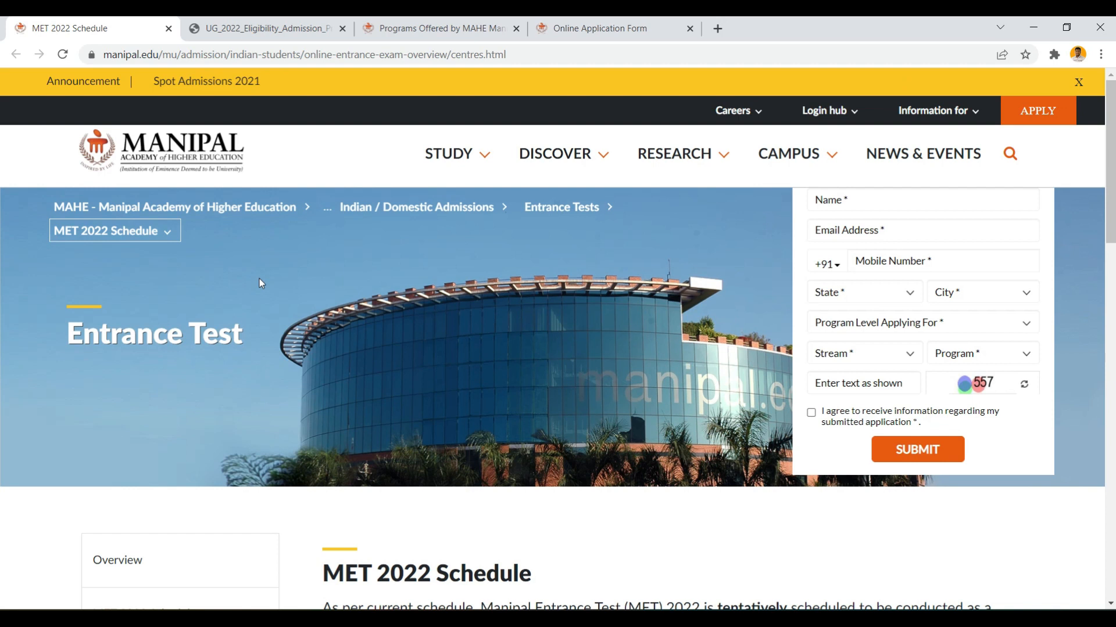
mouse_move(257, 284)
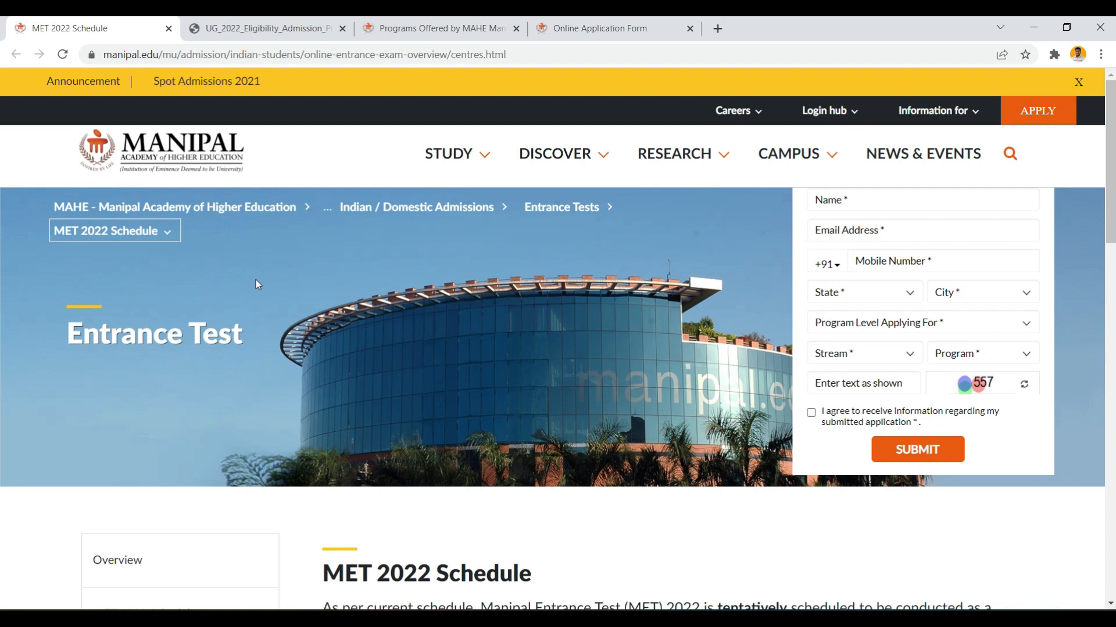
Scroll through the MET 2022 phase table, programs per phase, and test slot timings.
scroll(down, 3)
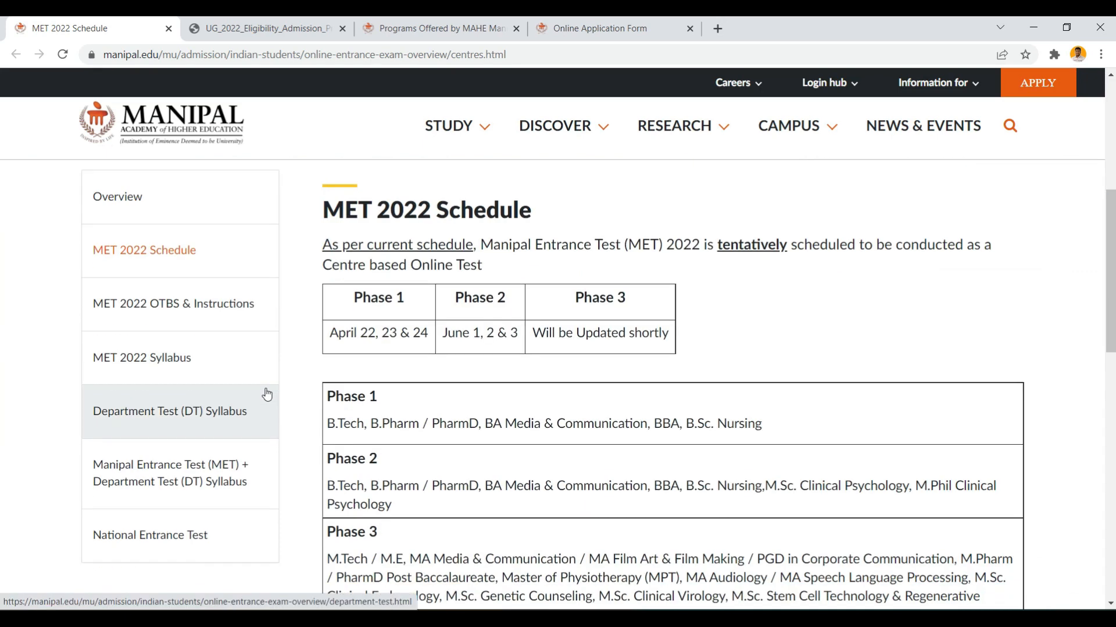
mouse_move(400, 359)
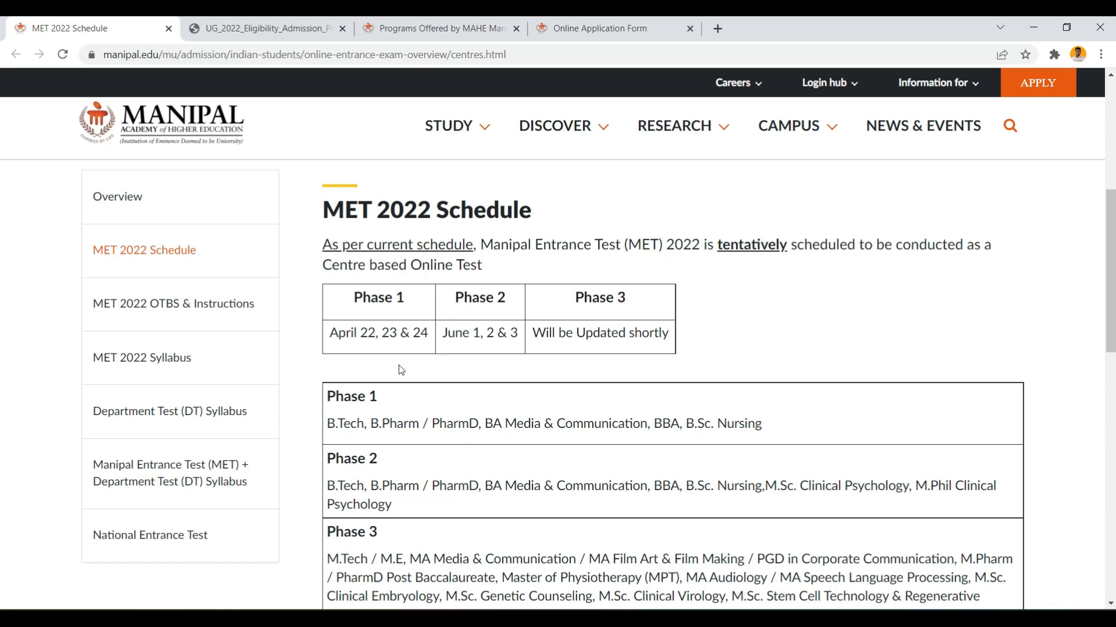
scroll(down, 3)
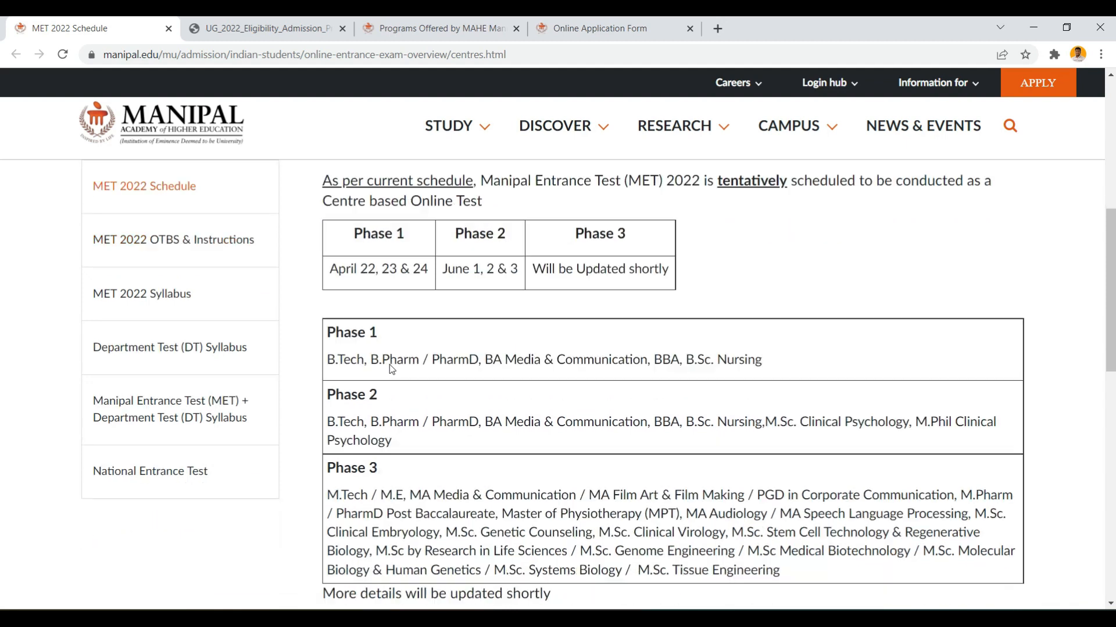
scroll(down, 3)
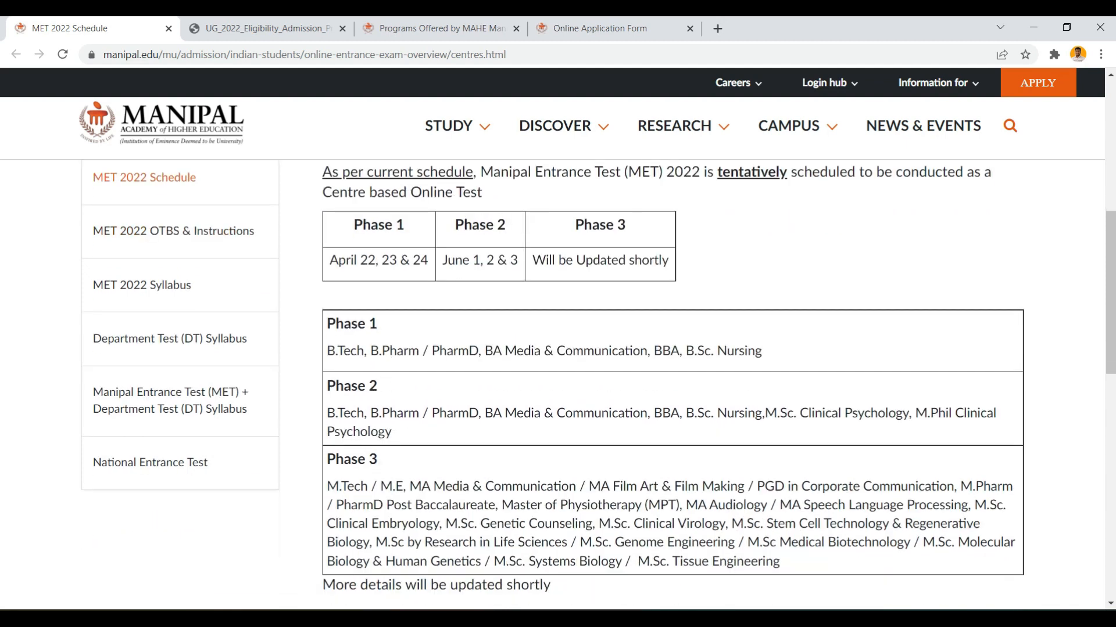
scroll(down, 3)
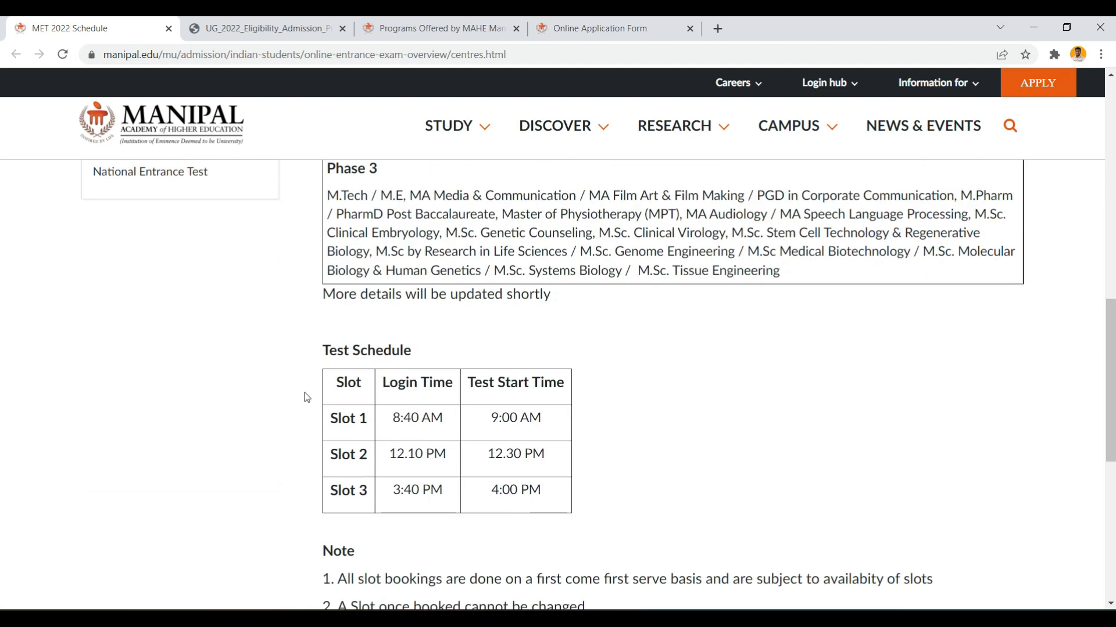
scroll(up, 3)
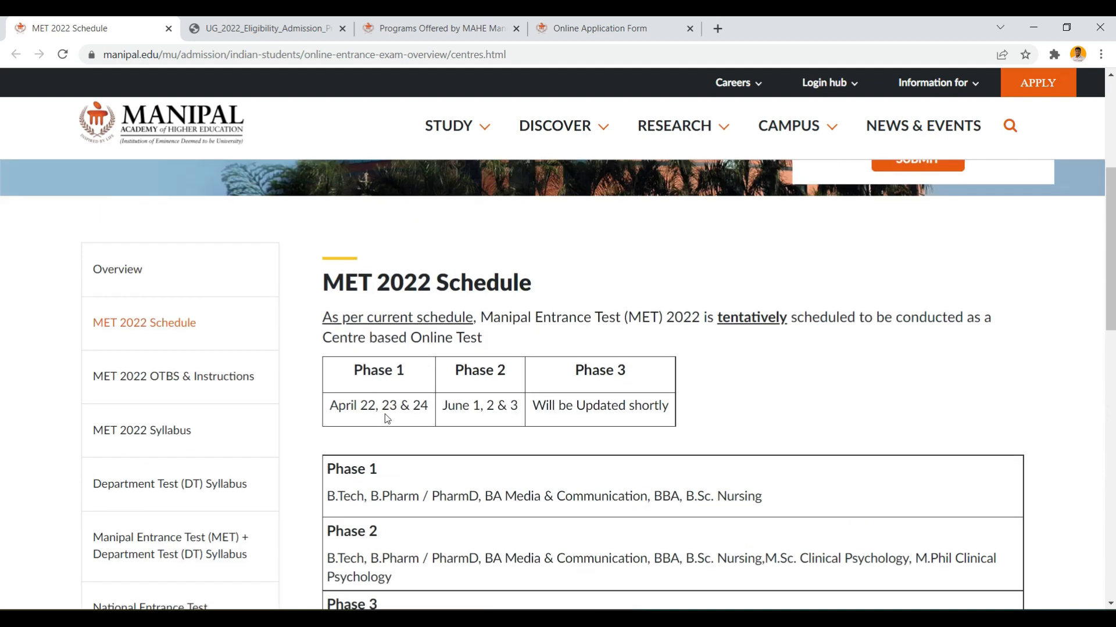
scroll(down, 3)
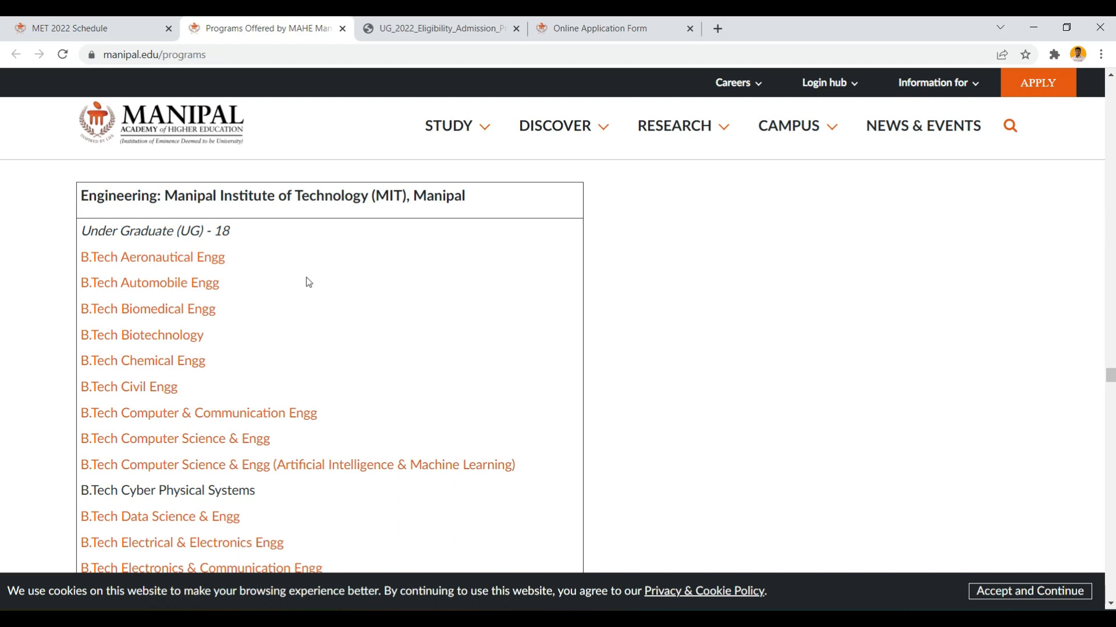
mouse_move(262, 308)
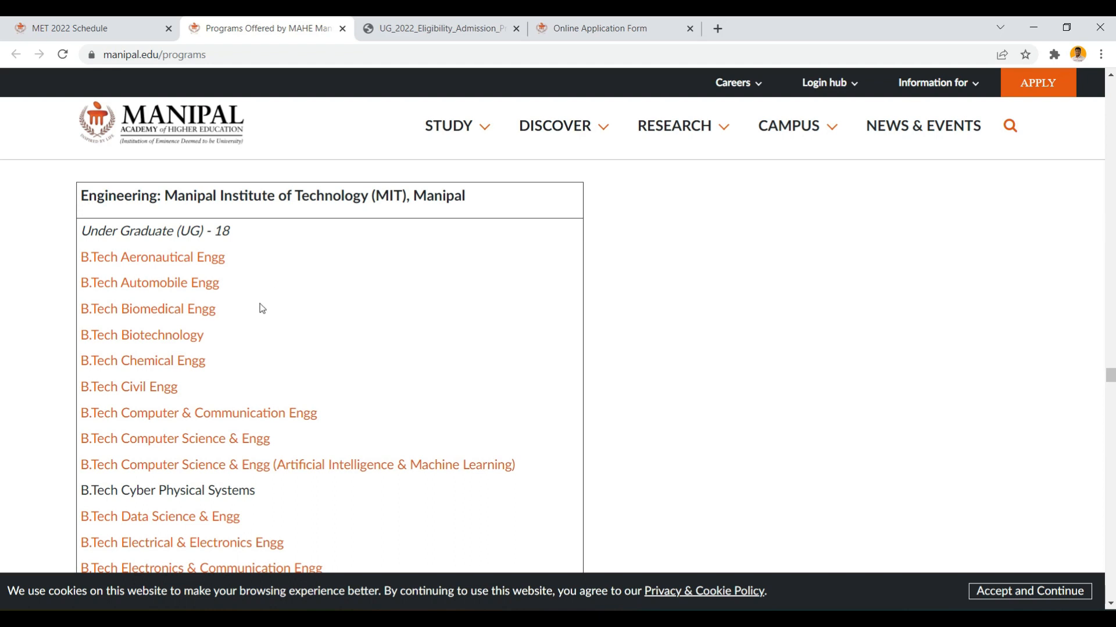
Scroll further down the B.Tech list, then switch to the UG_2022_Eligibility_Admission_Process.pdf tab.
scroll(down, 3)
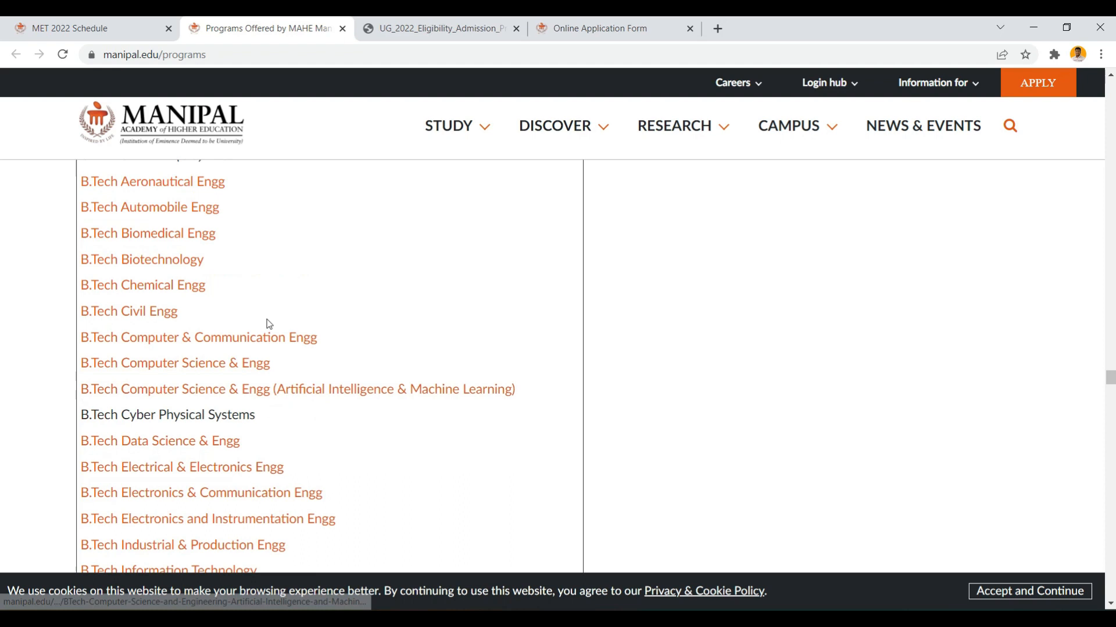
click(442, 28)
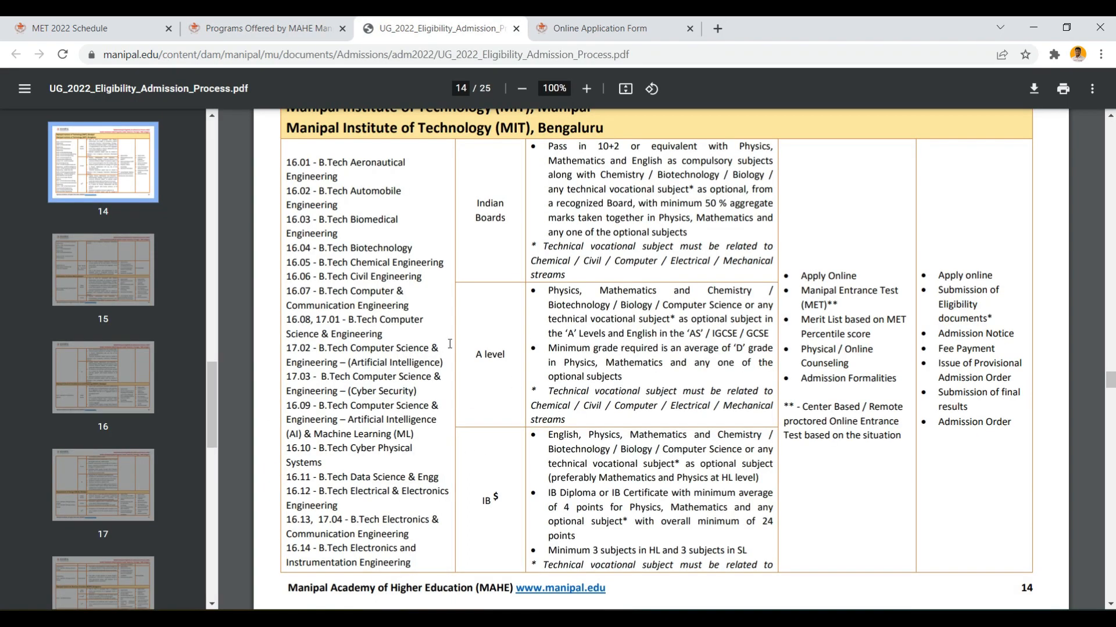
mouse_move(492, 261)
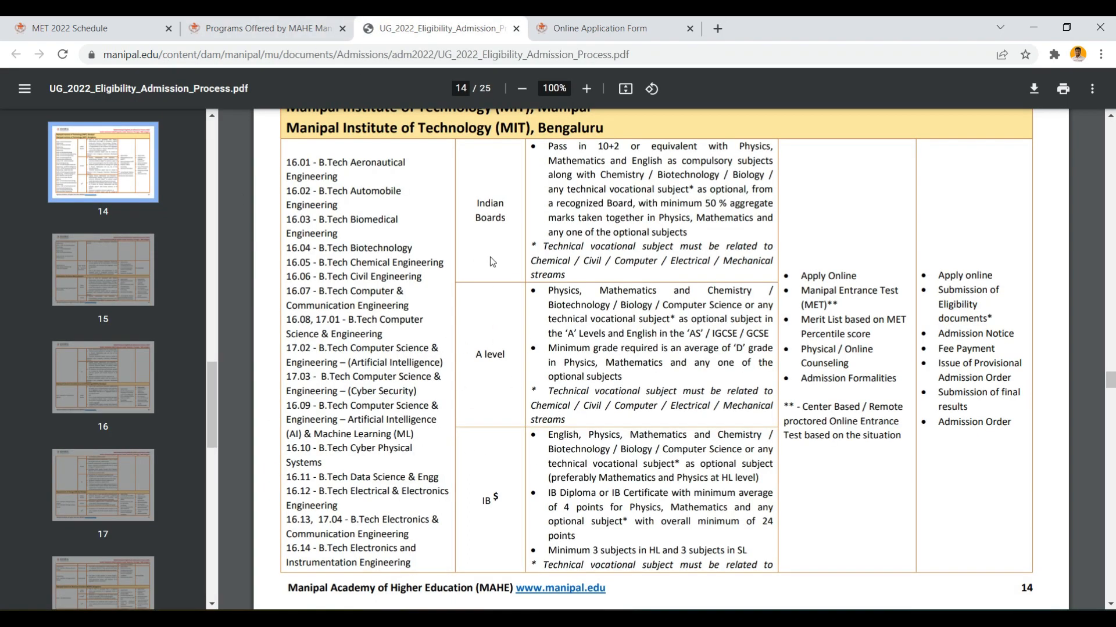
mouse_move(610, 166)
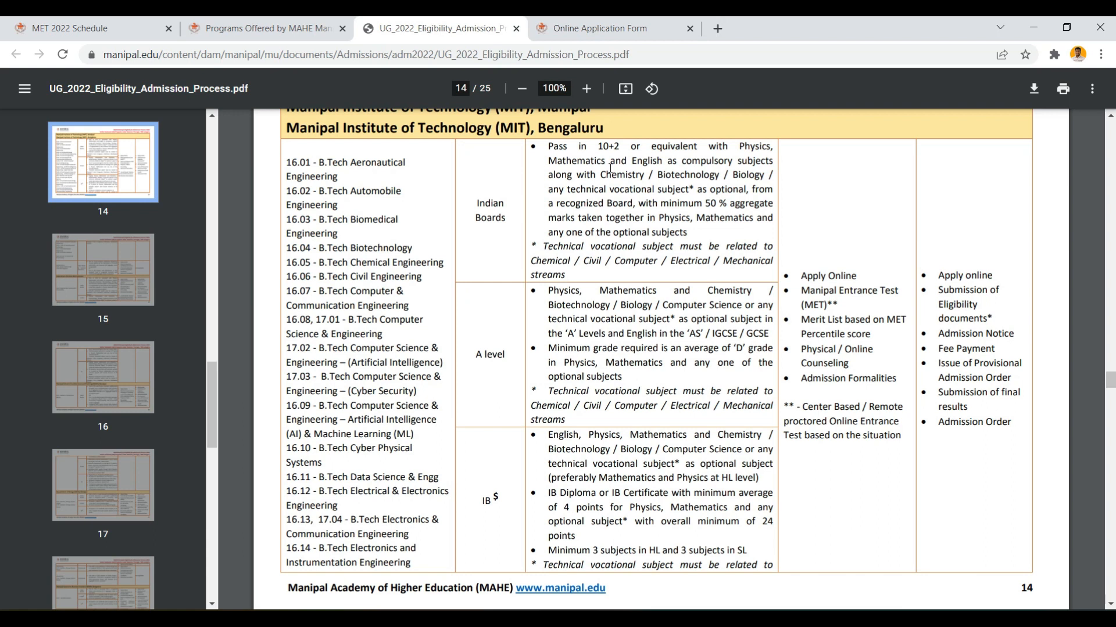
mouse_move(630, 167)
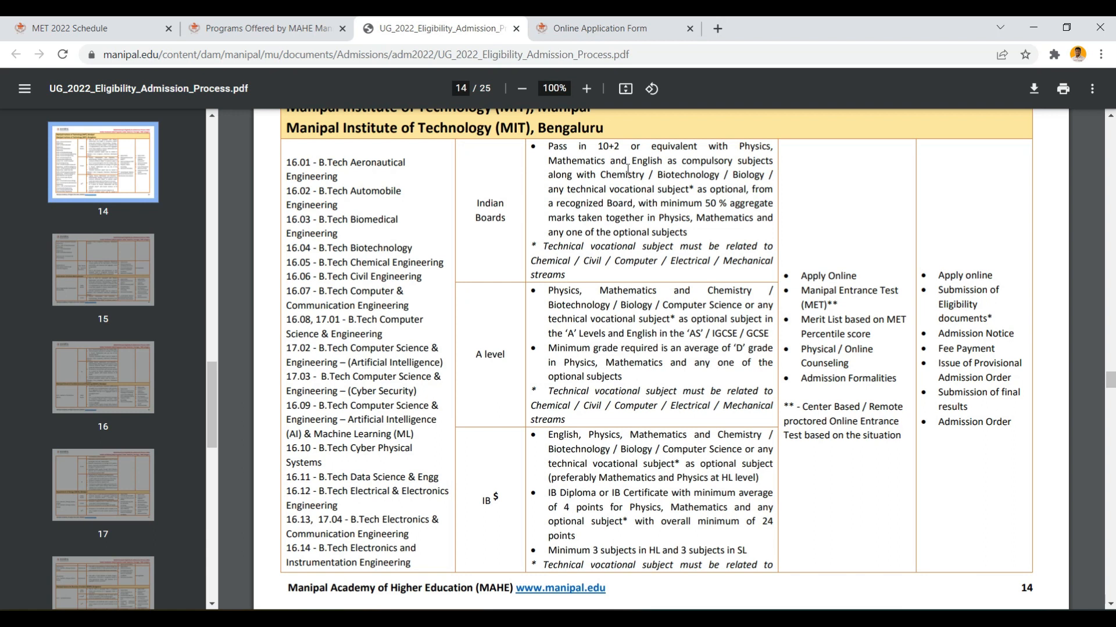
mouse_move(870, 283)
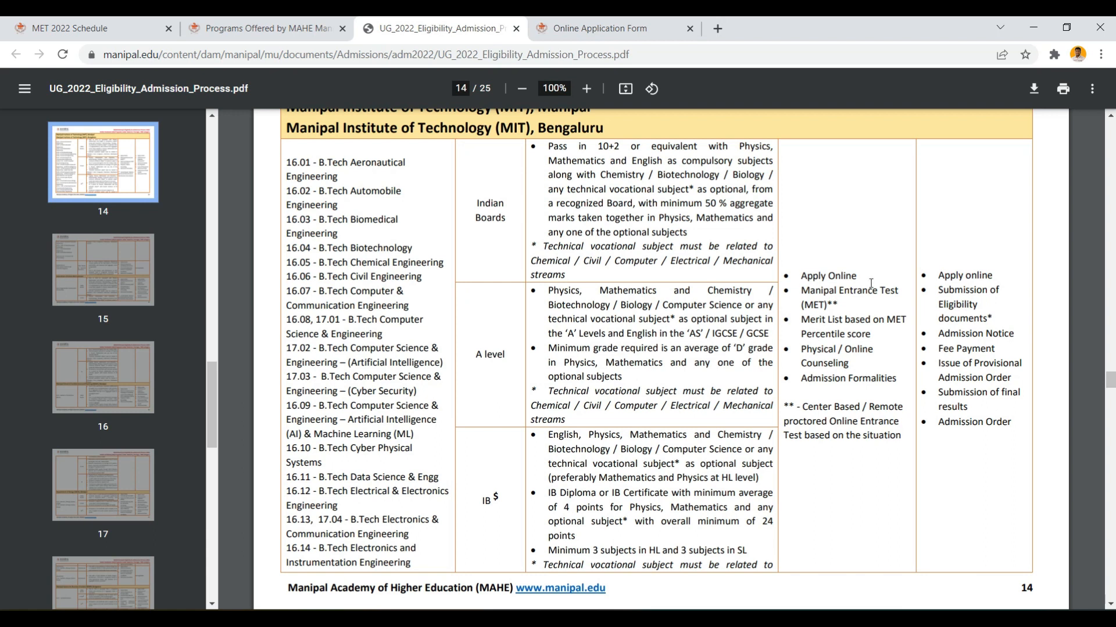
mouse_move(810, 295)
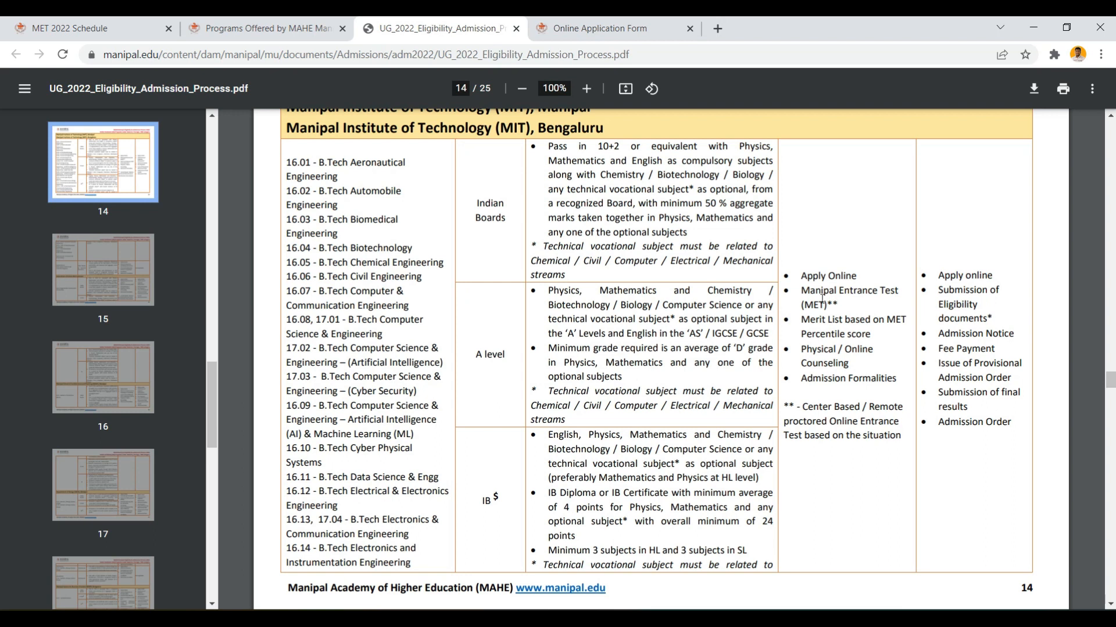
mouse_move(836, 329)
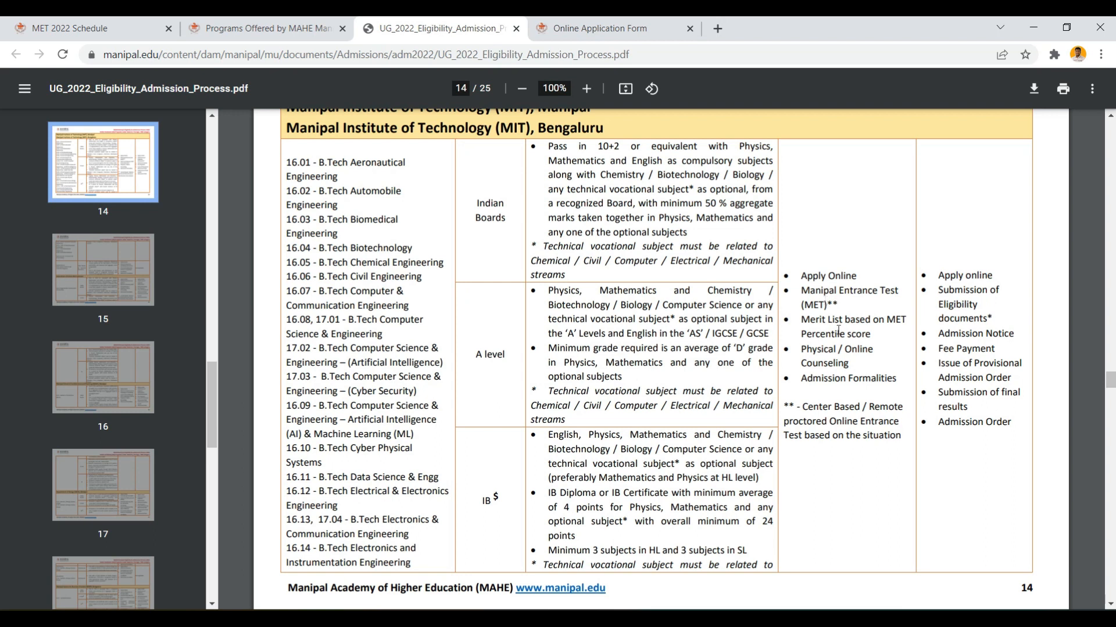
mouse_move(838, 365)
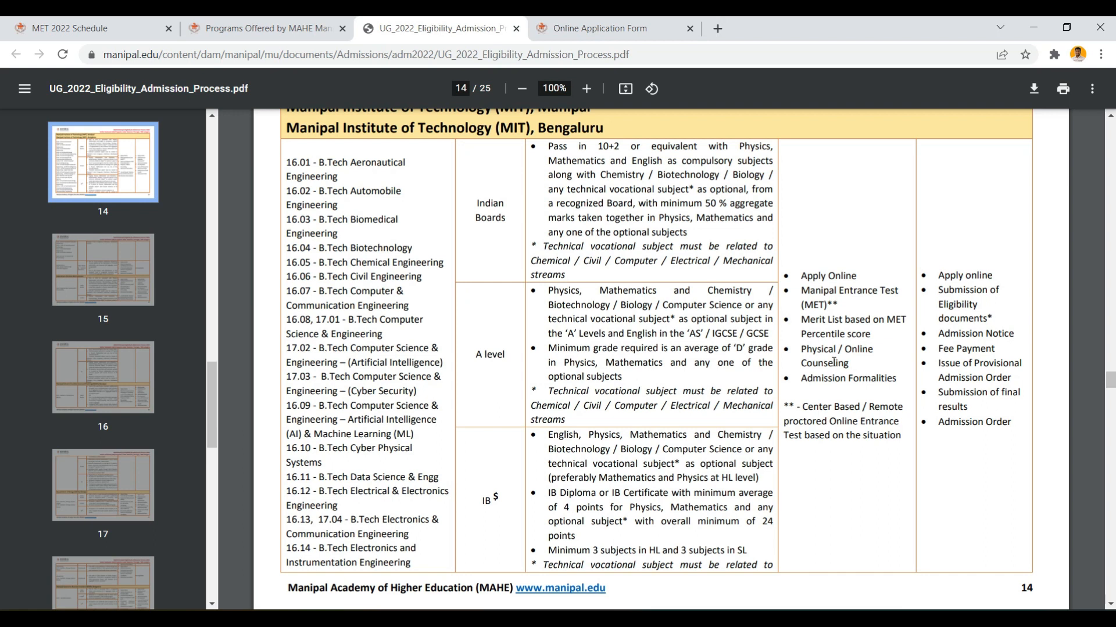
mouse_move(845, 398)
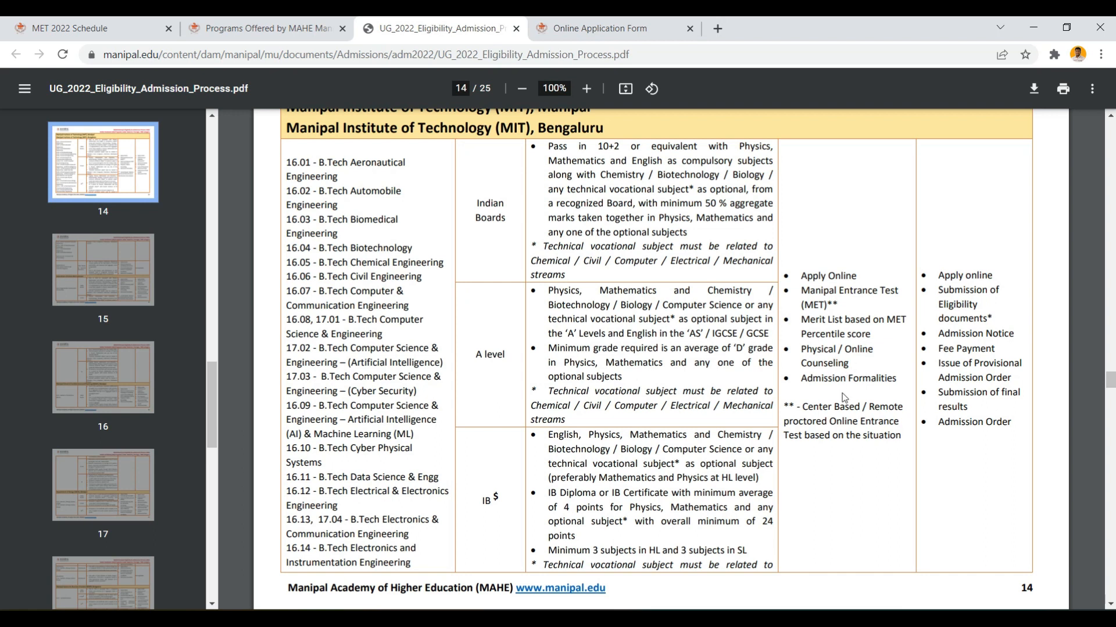
mouse_move(828, 449)
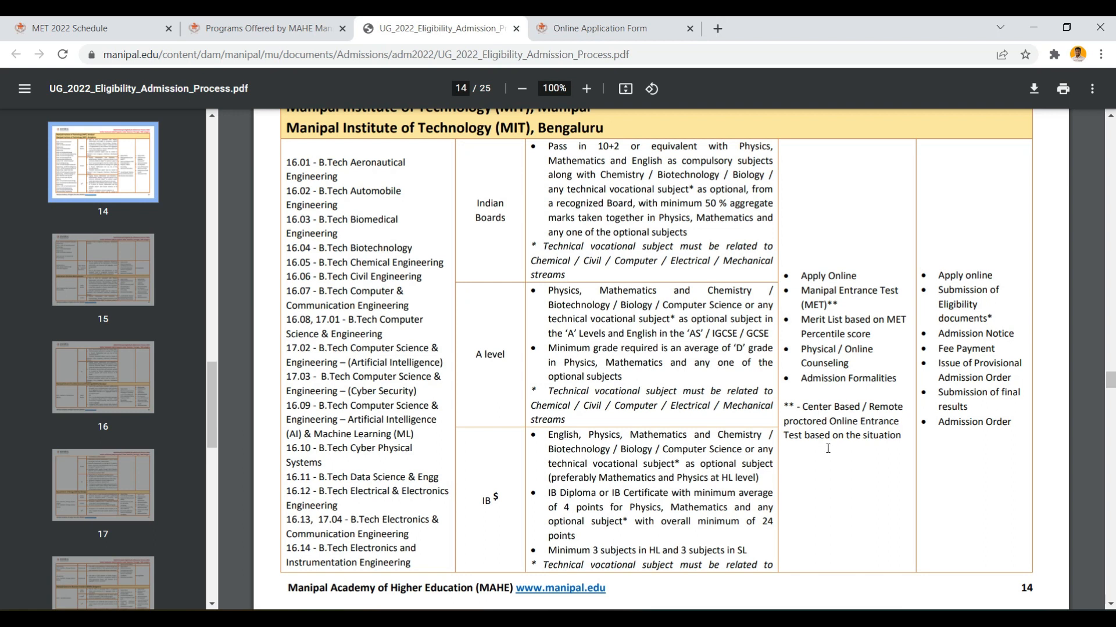
mouse_move(797, 419)
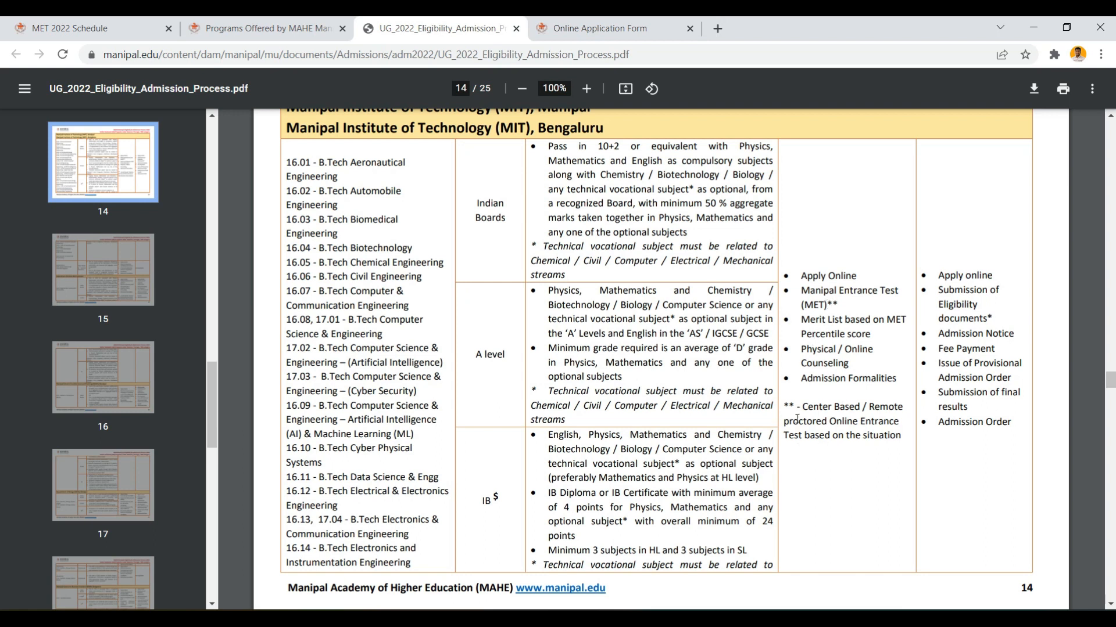
mouse_move(840, 409)
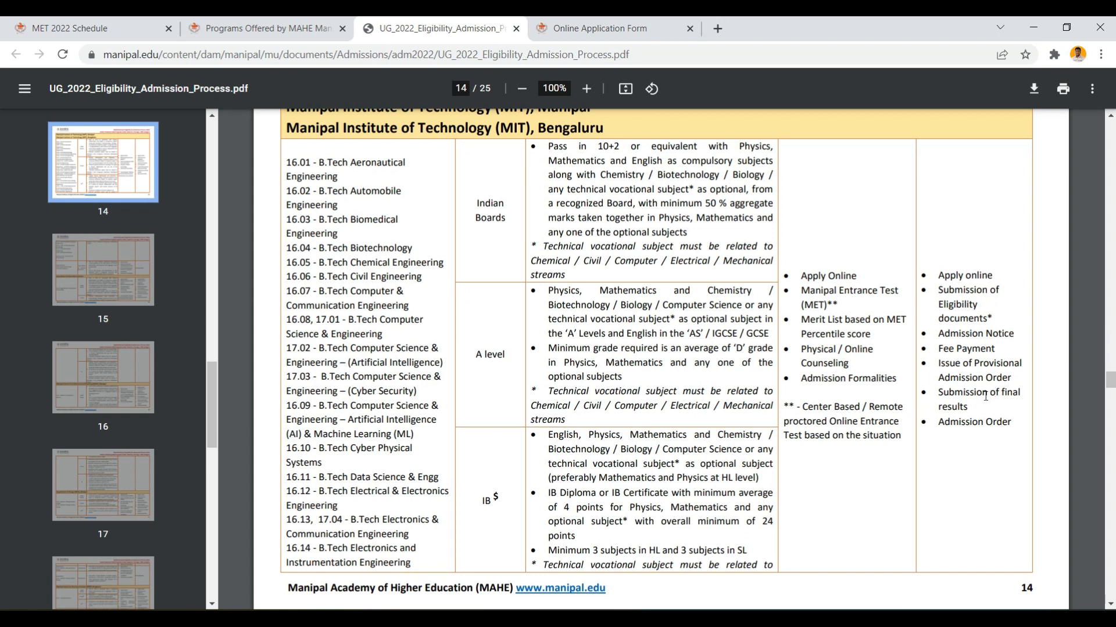
mouse_move(836, 482)
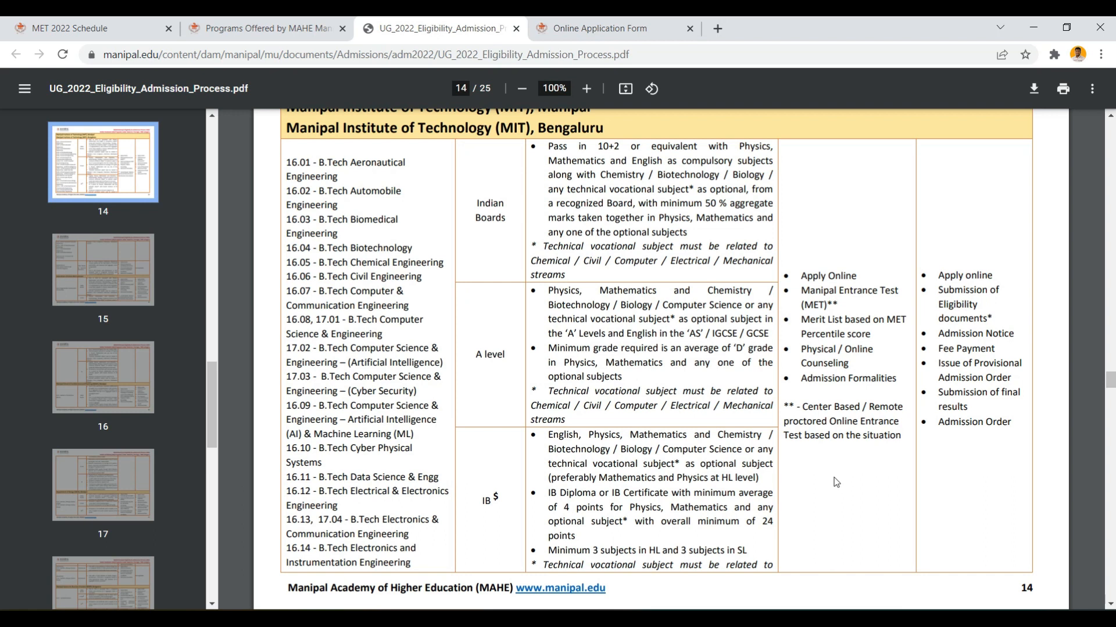
Switch to the apply.manipal.edu MAHE Online Application 2022 registration tab.
click(599, 28)
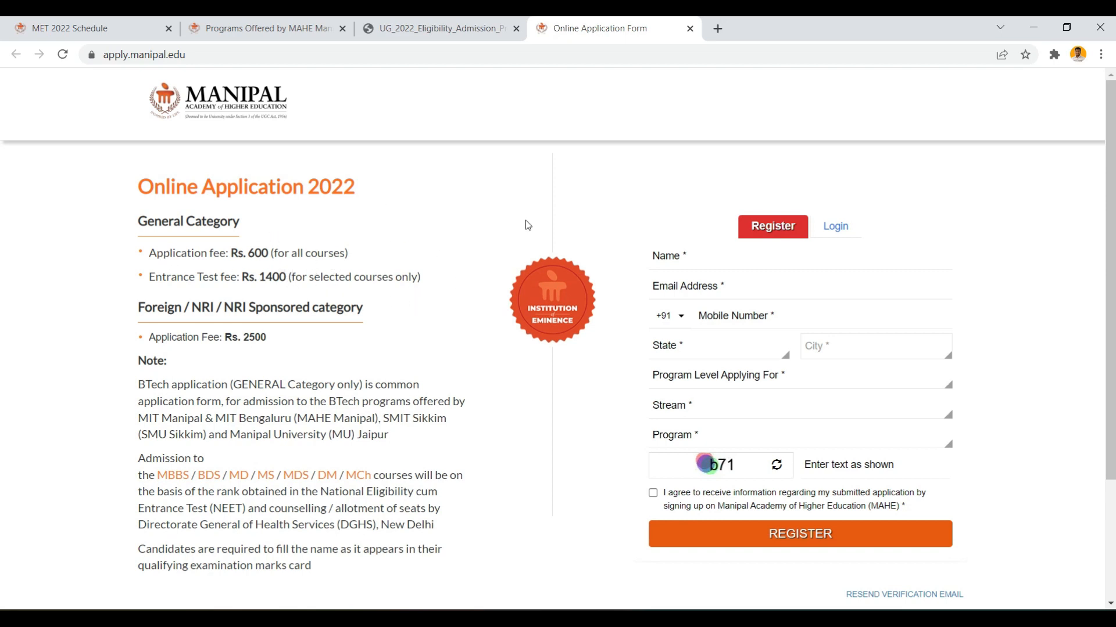
mouse_move(302, 302)
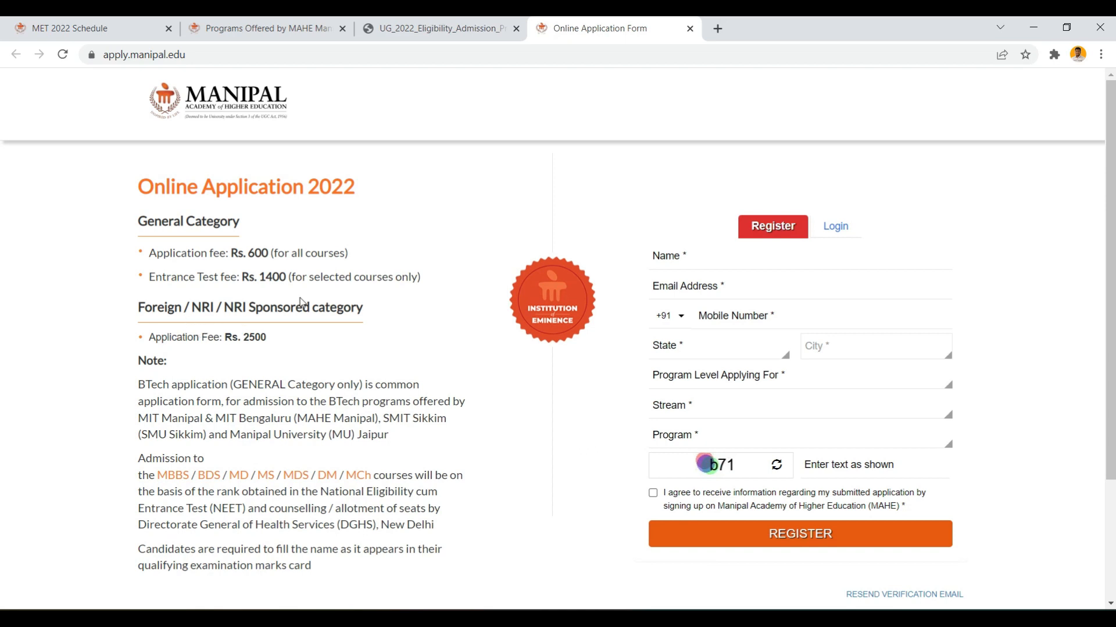
mouse_move(243, 369)
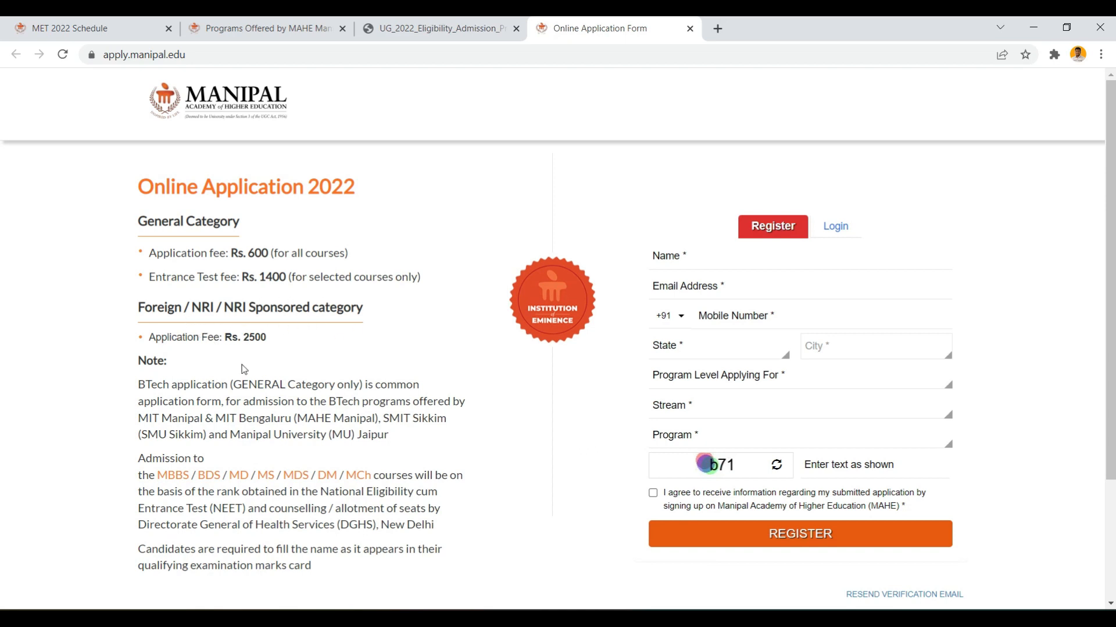
scroll(down, 3)
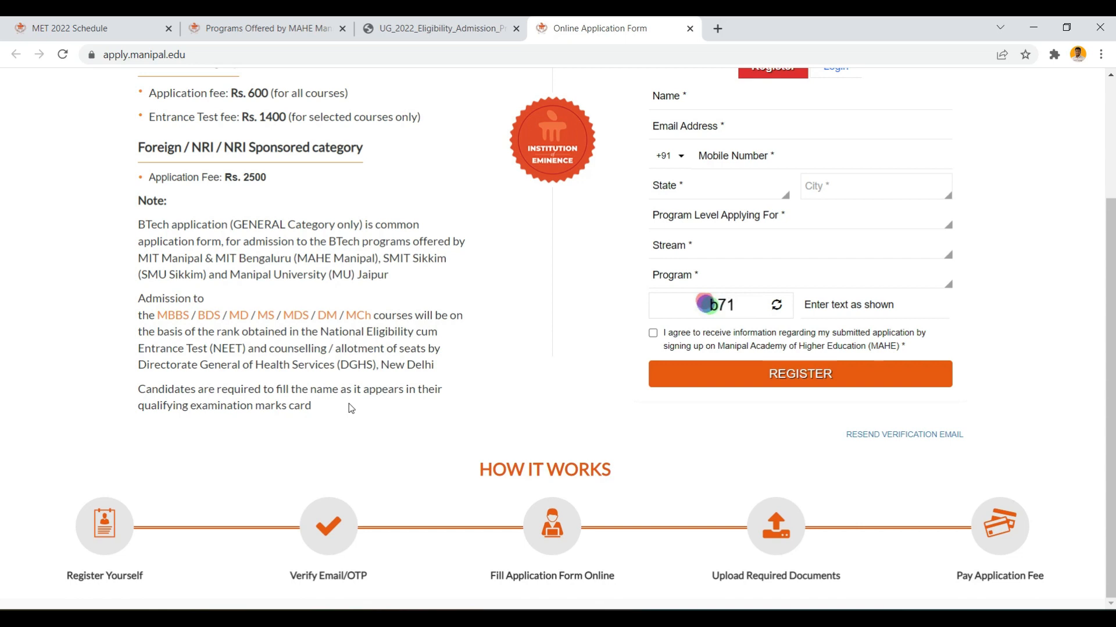
scroll(up, 3)
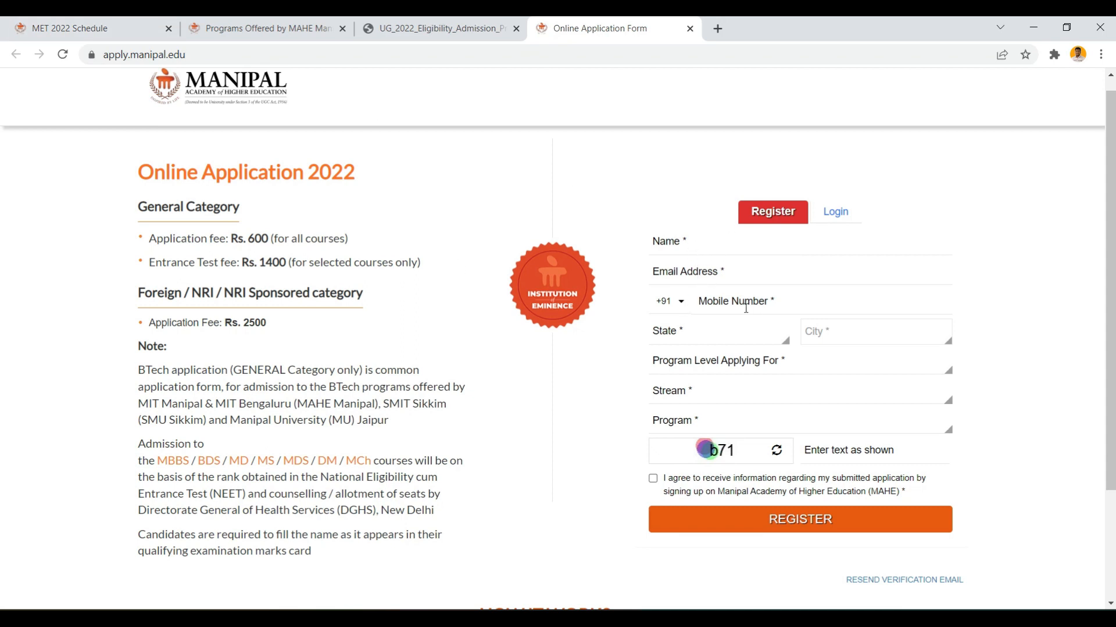
Pick Under Graduation - UG program level, Engineering stream, and BTech program in the form.
click(801, 361)
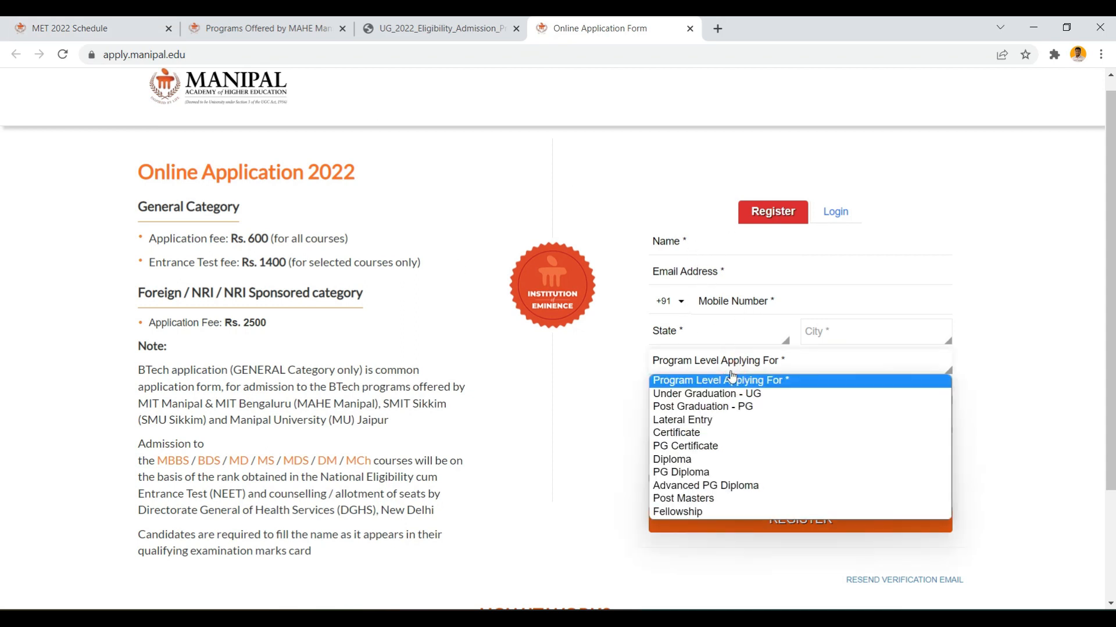
click(704, 393)
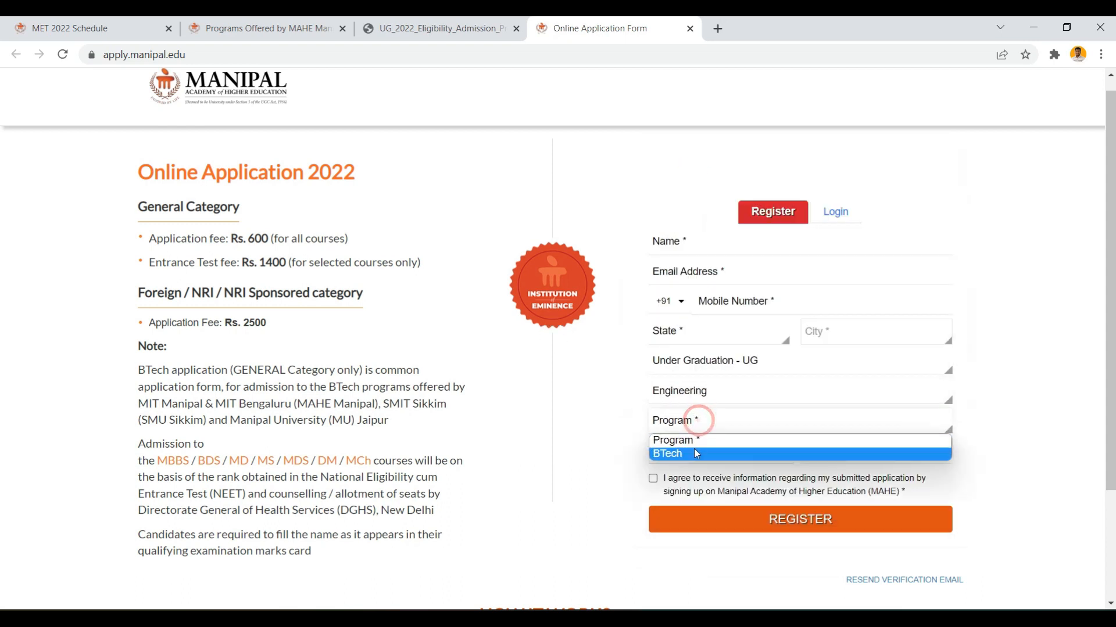
click(666, 454)
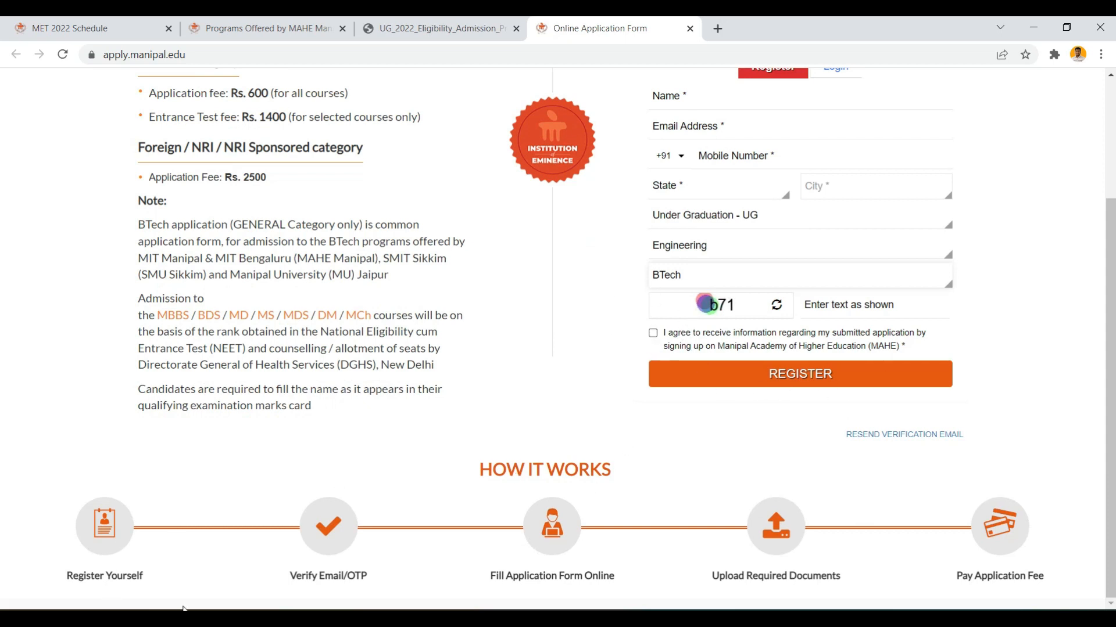
mouse_move(312, 597)
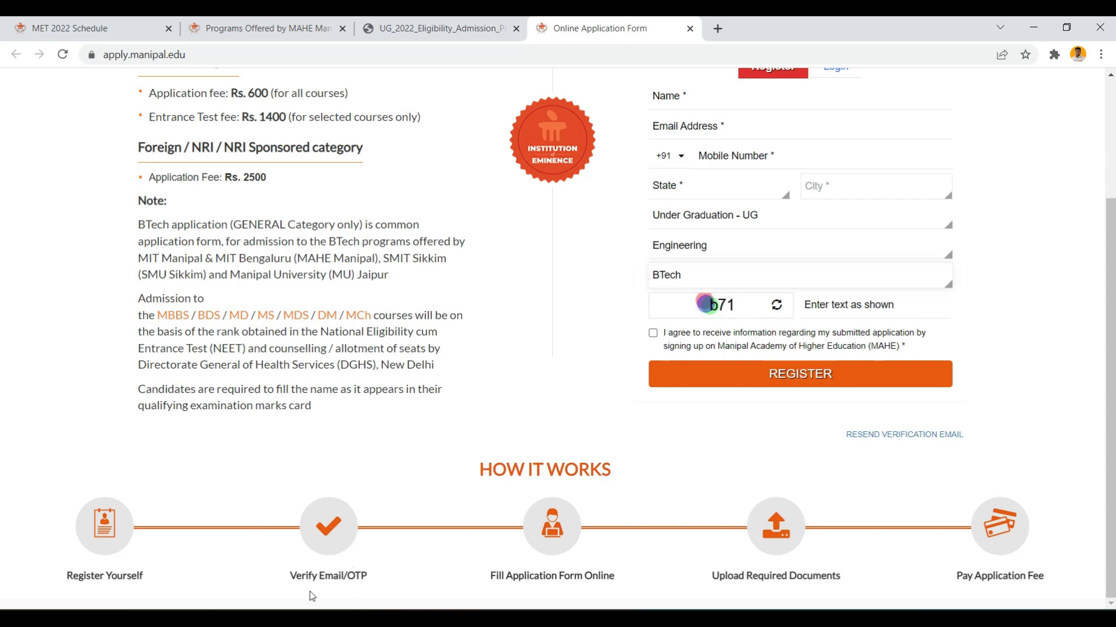
mouse_move(340, 549)
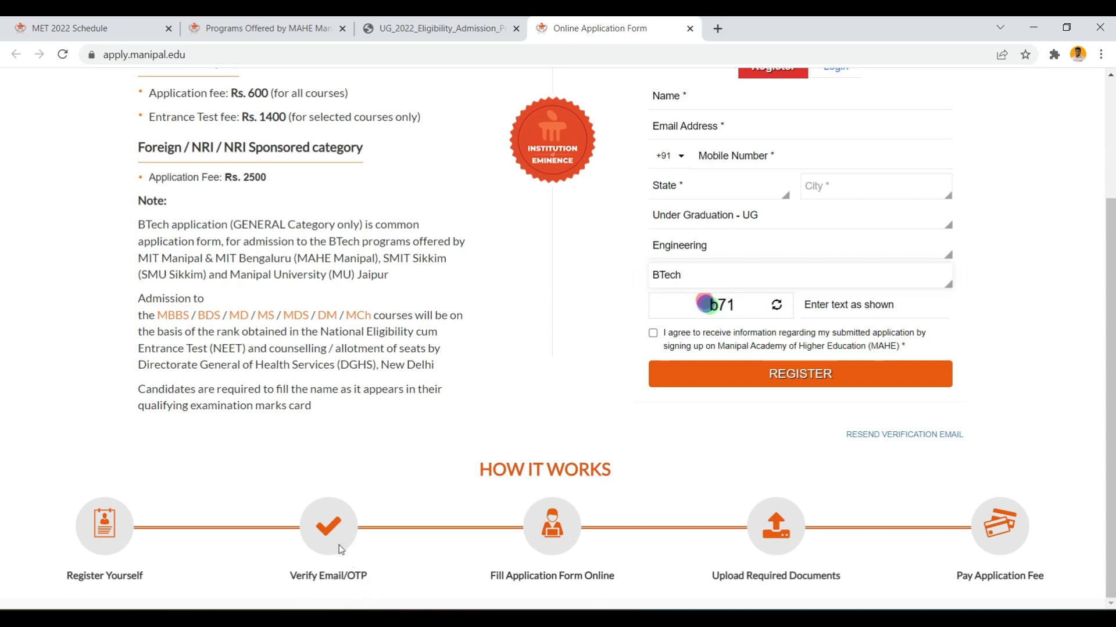
mouse_move(425, 531)
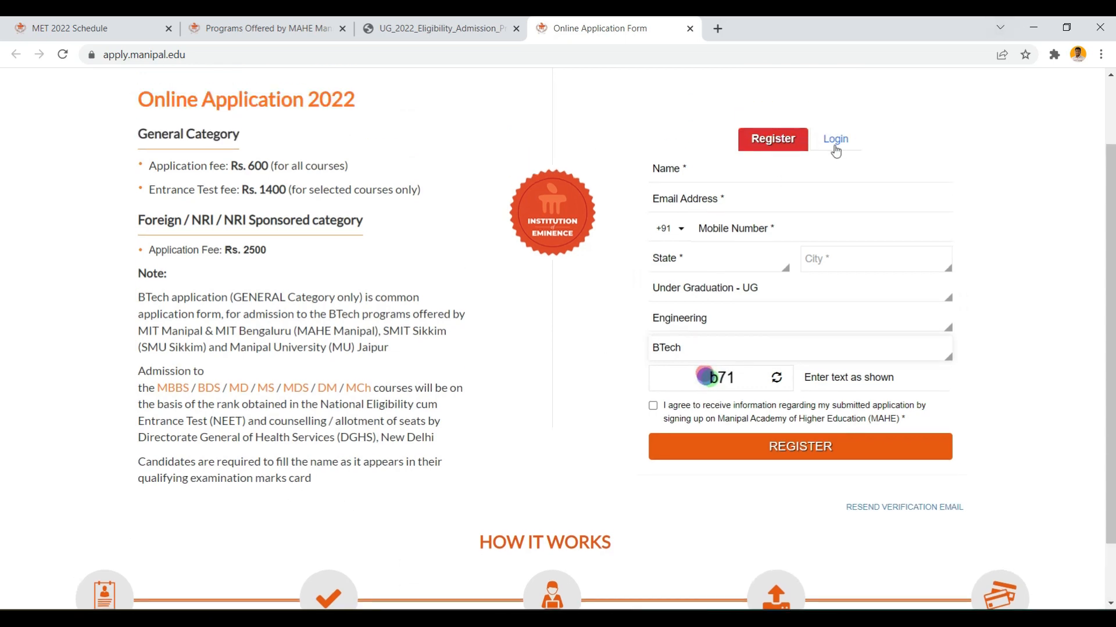
mouse_move(851, 150)
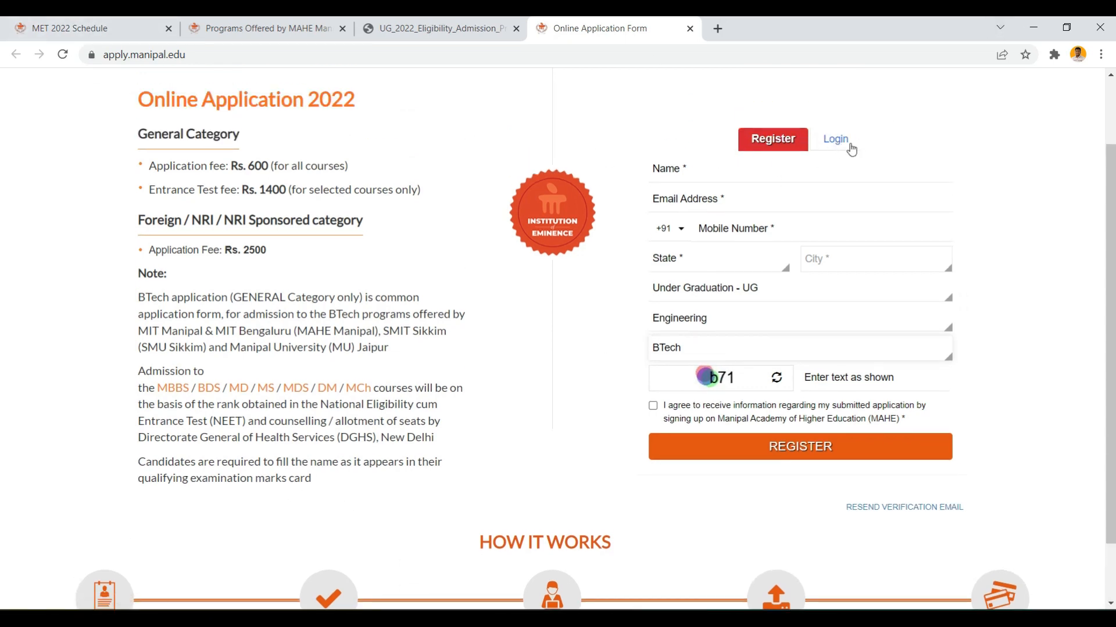
click(835, 139)
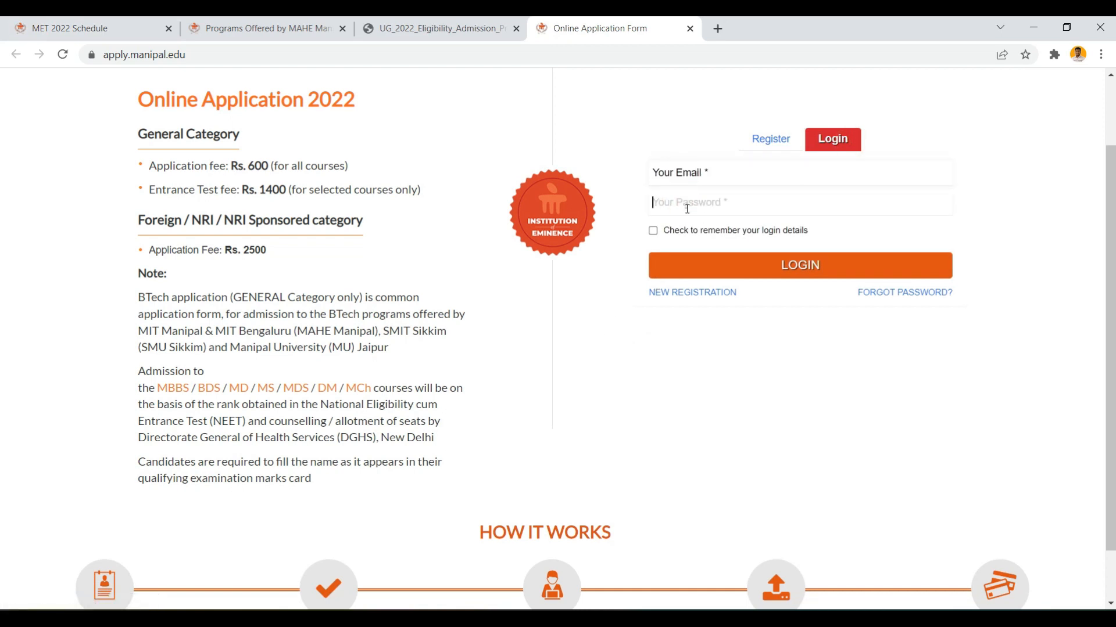
scroll(down, 3)
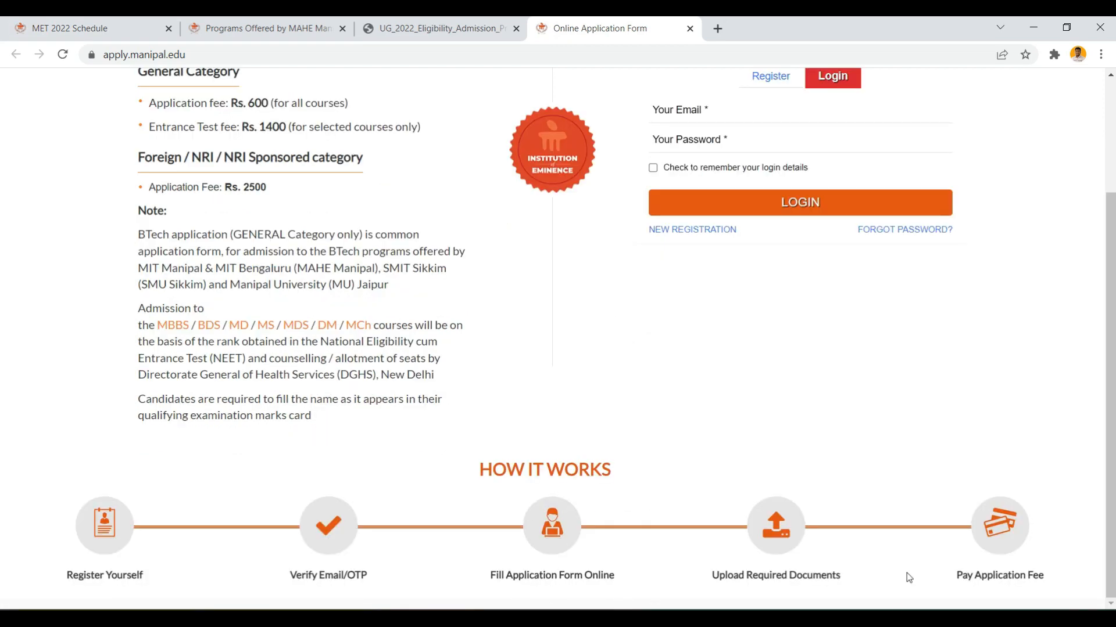
mouse_move(1097, 599)
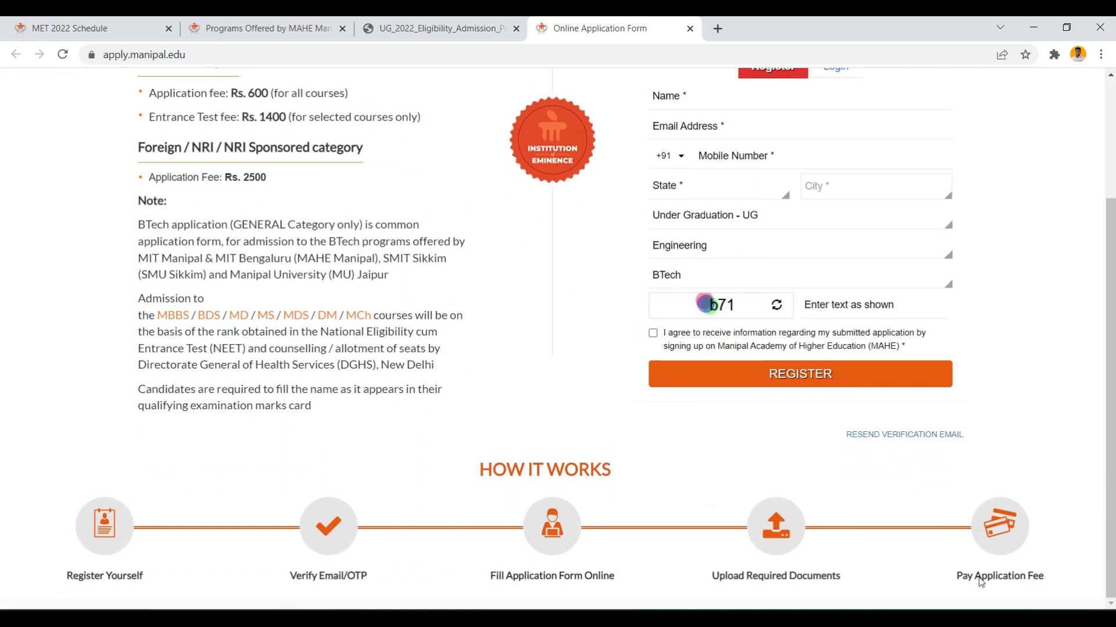
scroll(up, 3)
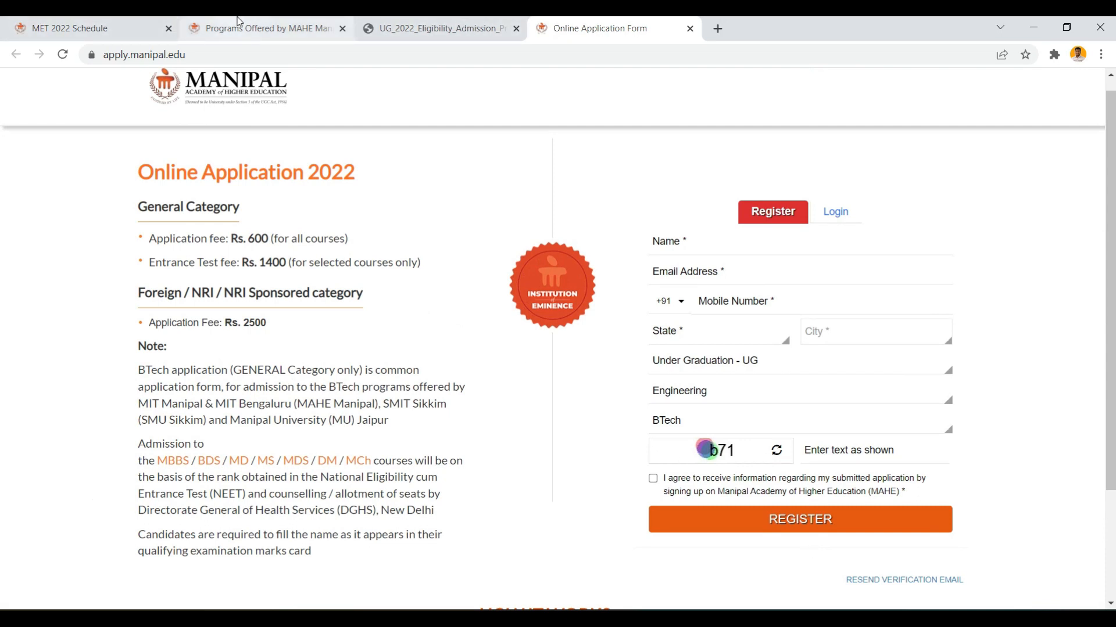
mouse_move(240, 28)
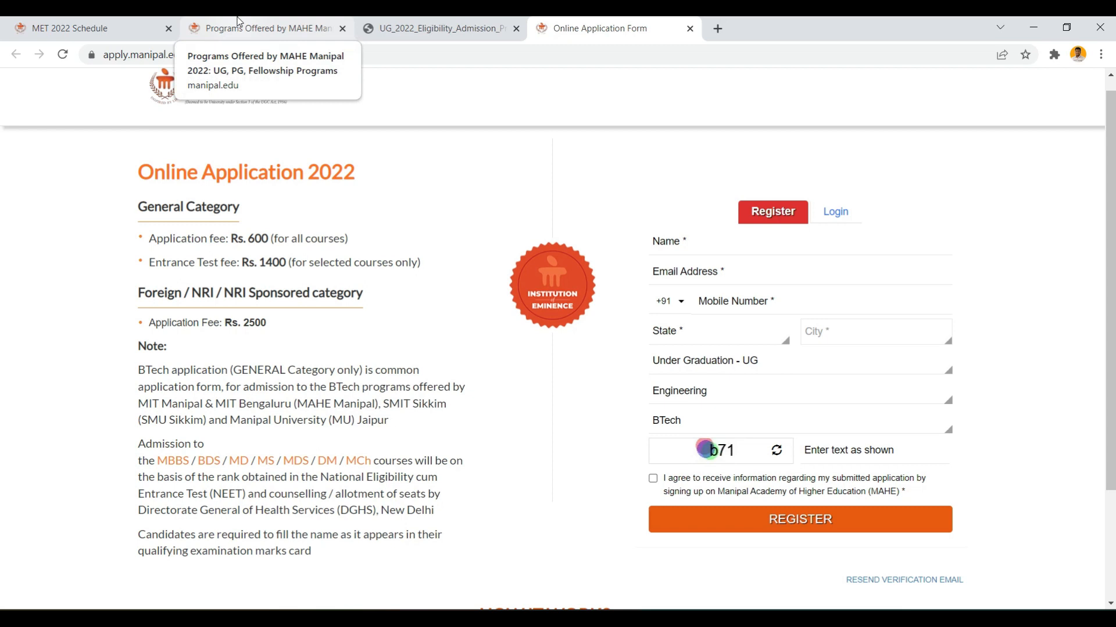
mouse_move(595, 253)
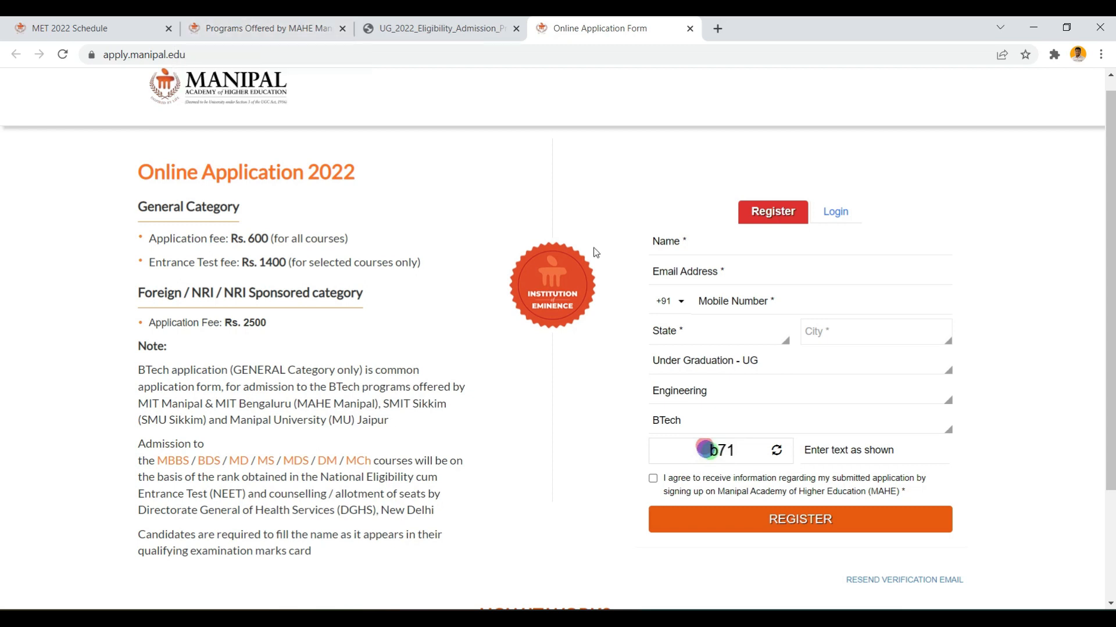